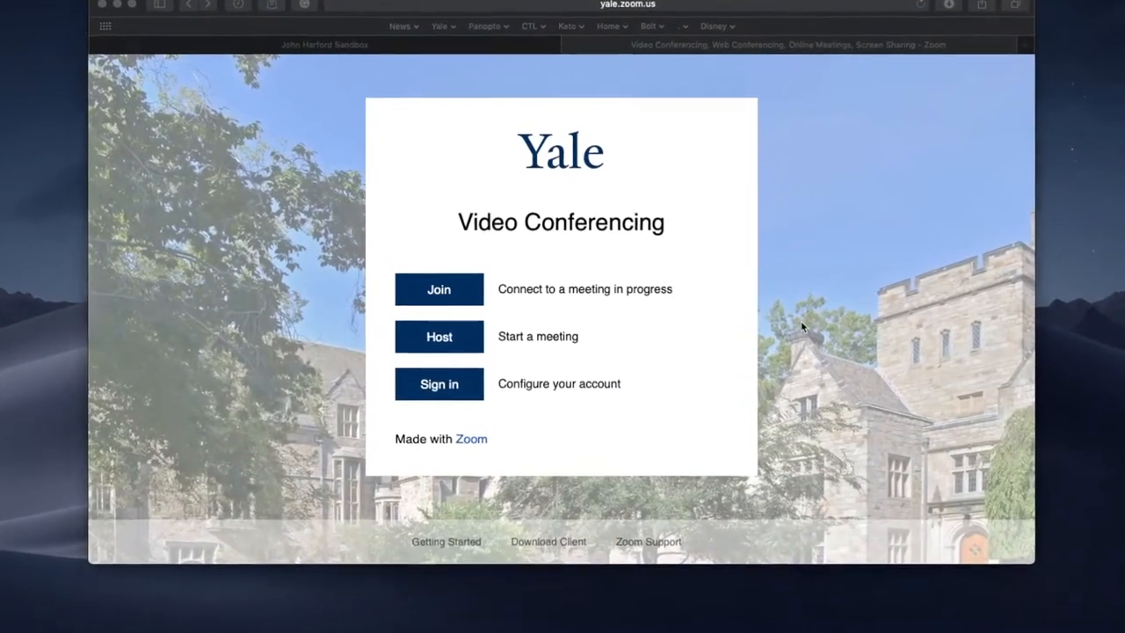
- Sign in to the Yale Zoom account and land on the Meetings page
{"action": "left_click", "coordinate": [440, 383]}
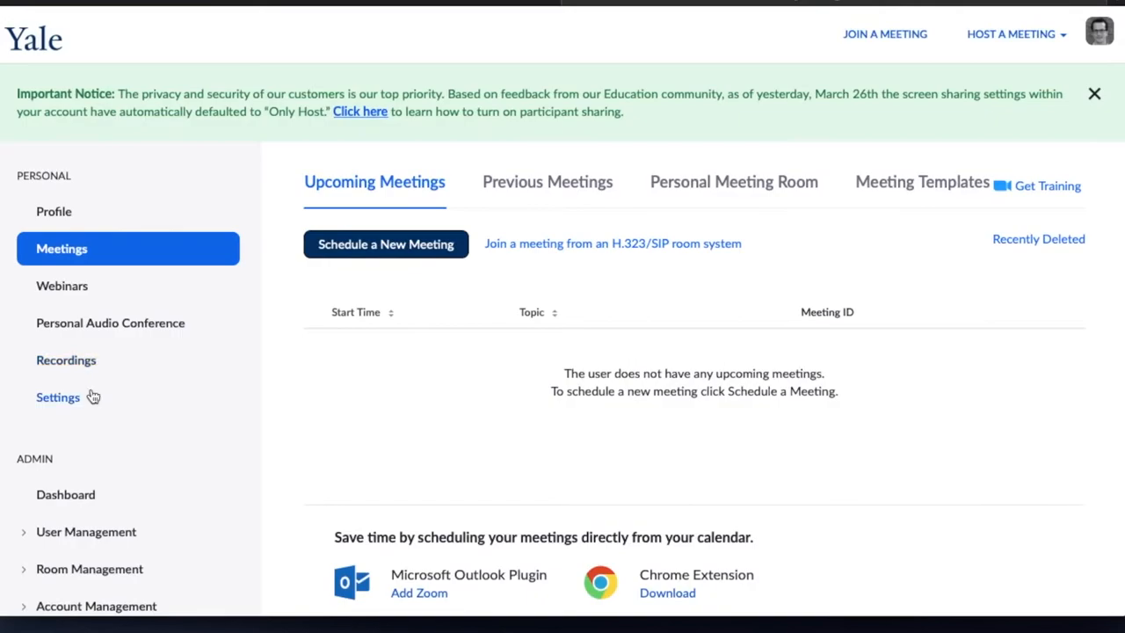
- Show the Waiting room setting, enabled for guest participants only, in meeting Settings
{"action": "left_click", "coordinate": [56, 397]}
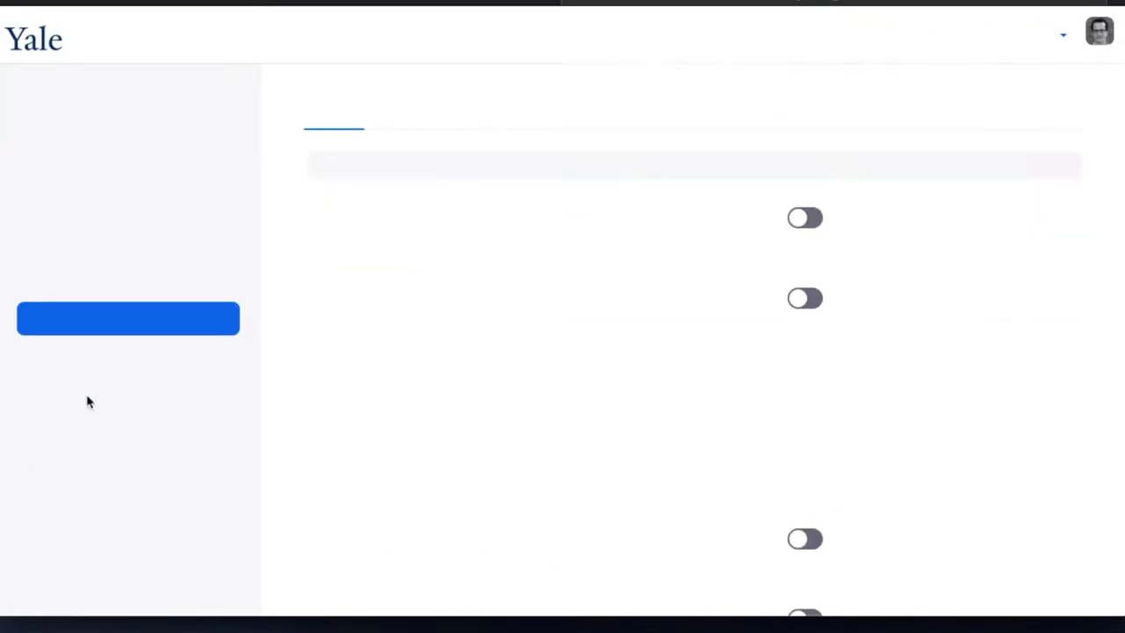
{"action": "scroll", "scroll_direction": "down", "scroll_amount": 3}
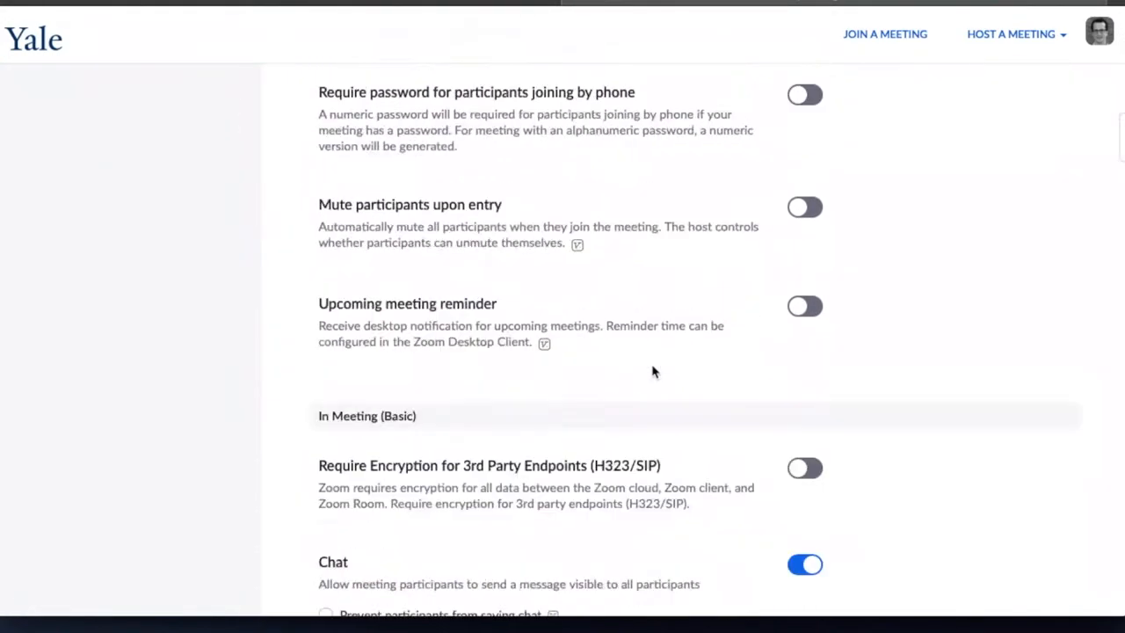
{"action": "scroll", "scroll_direction": "down", "scroll_amount": 3}
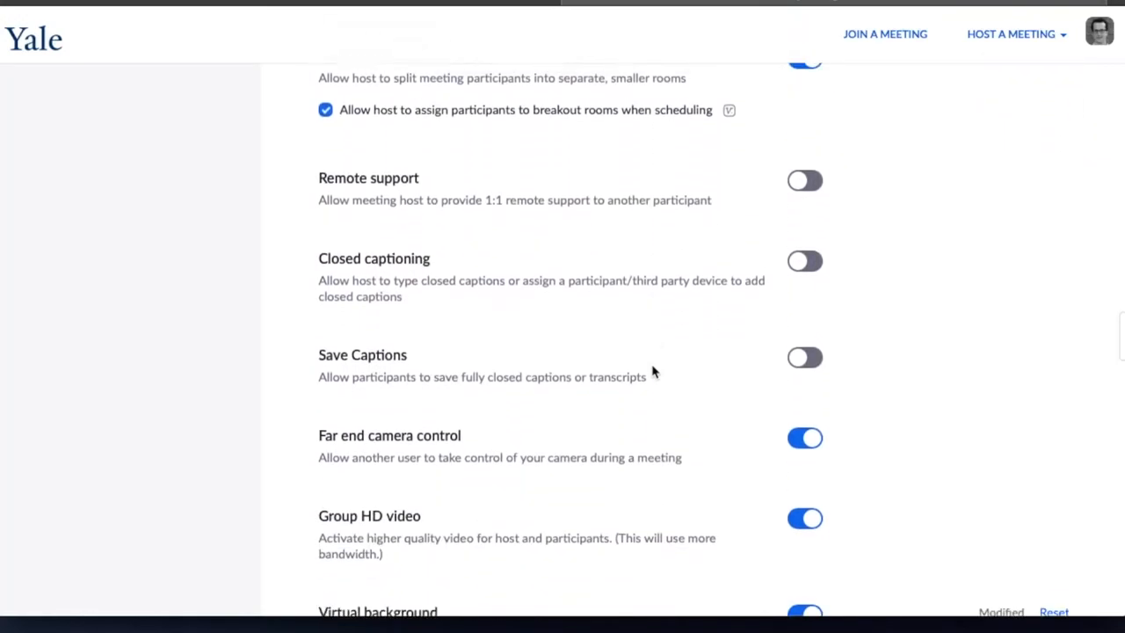
{"action": "scroll", "scroll_direction": "down", "scroll_amount": 3}
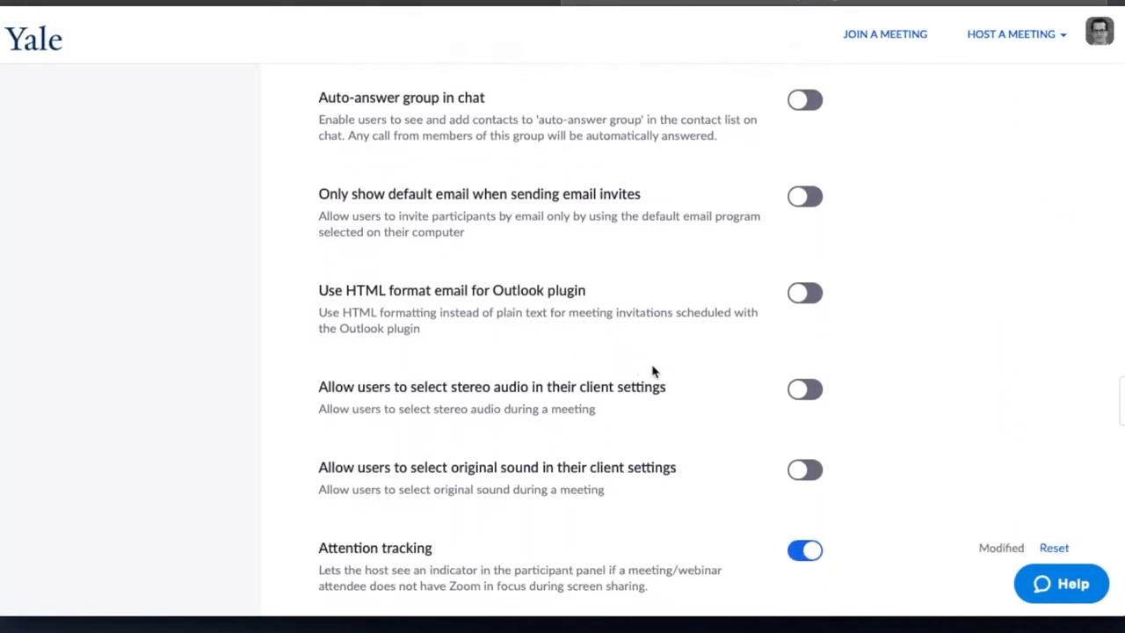
{"action": "scroll", "scroll_direction": "down", "scroll_amount": 3}
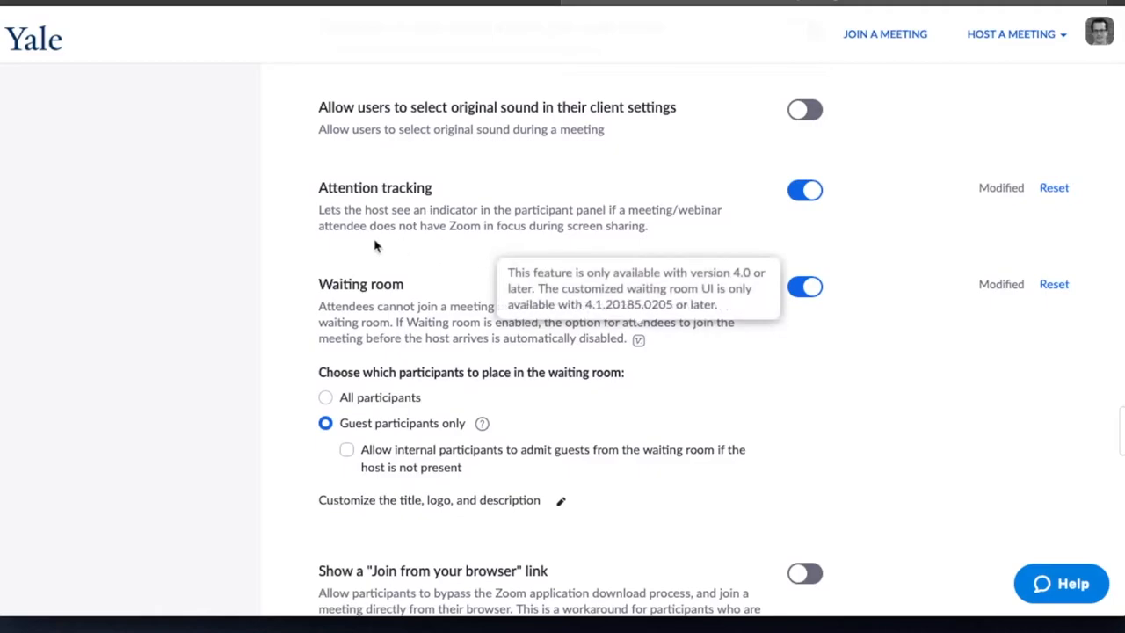
{"action": "scroll", "scroll_direction": "down", "scroll_amount": 3}
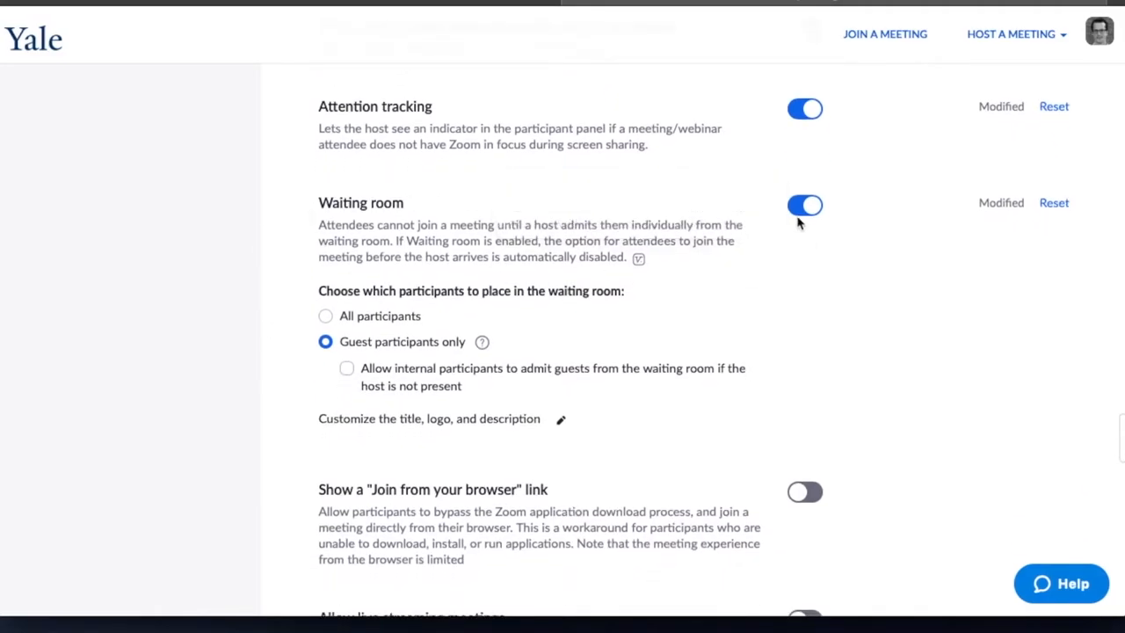
{"action": "left_click", "coordinate": [805, 204]}
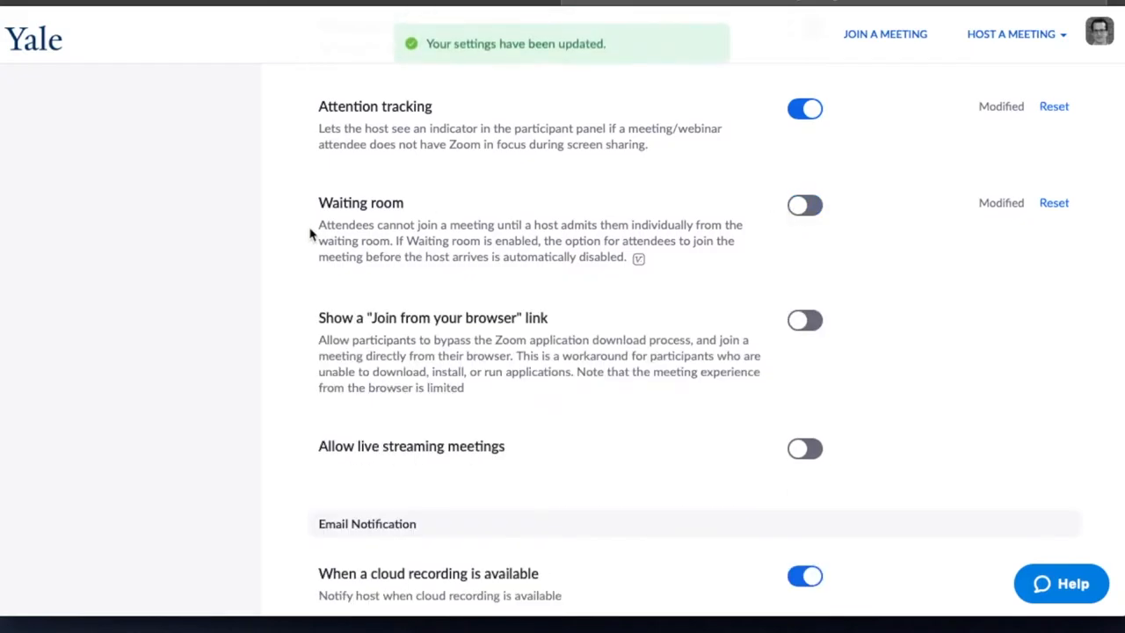
{"action": "left_click", "coordinate": [805, 204]}
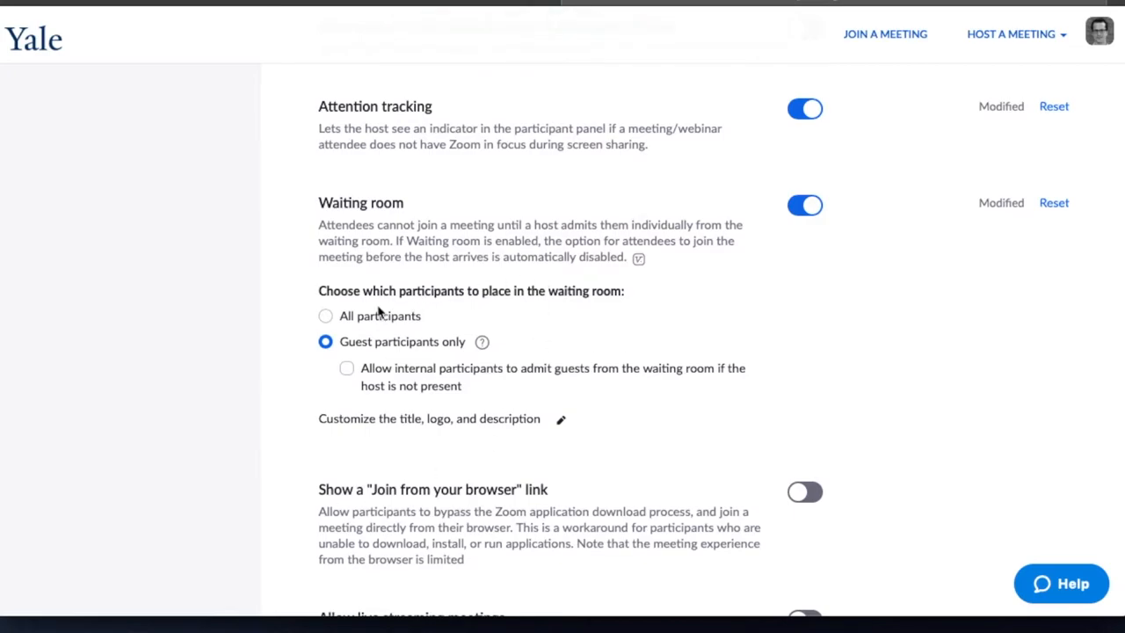
{"action": "left_click", "coordinate": [325, 317]}
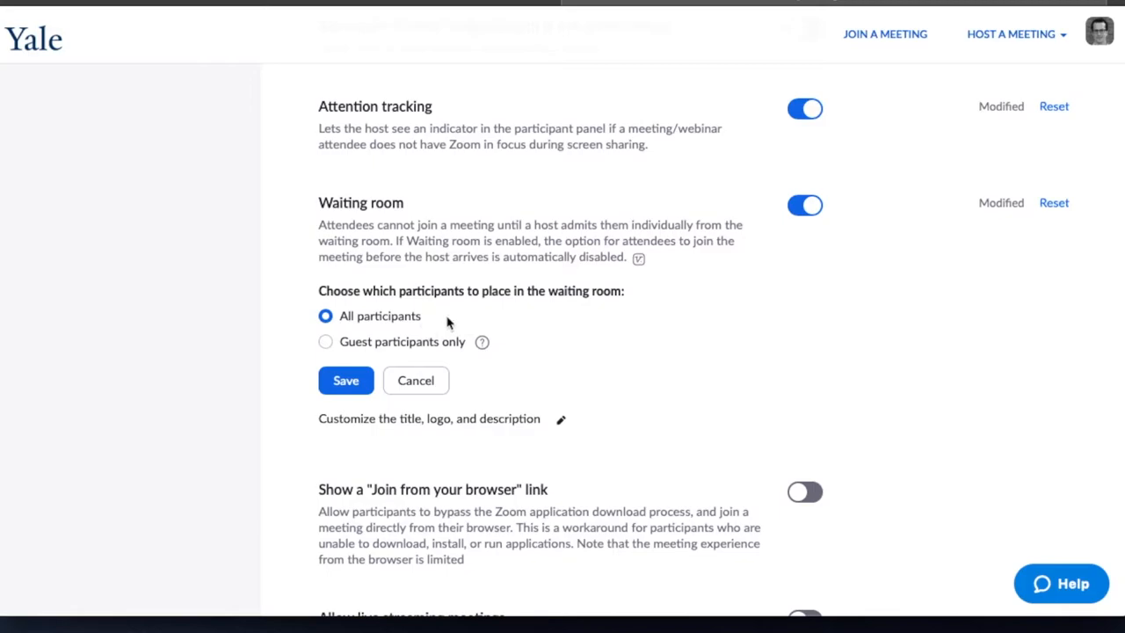
{"action": "mouse_move", "coordinate": [557, 285]}
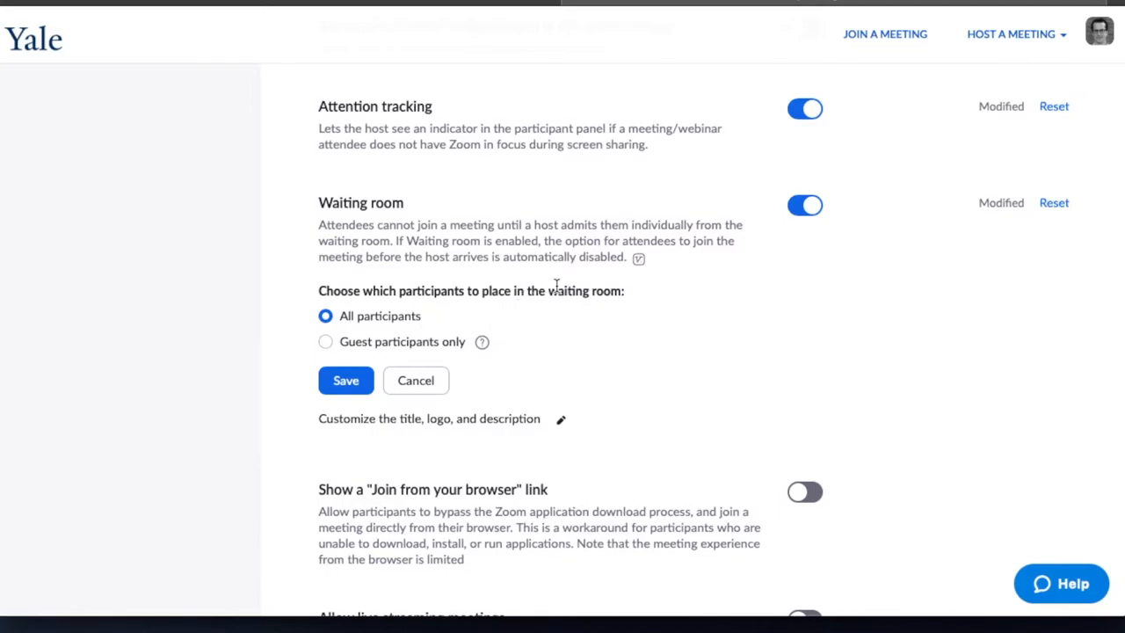
{"action": "mouse_move", "coordinate": [566, 288]}
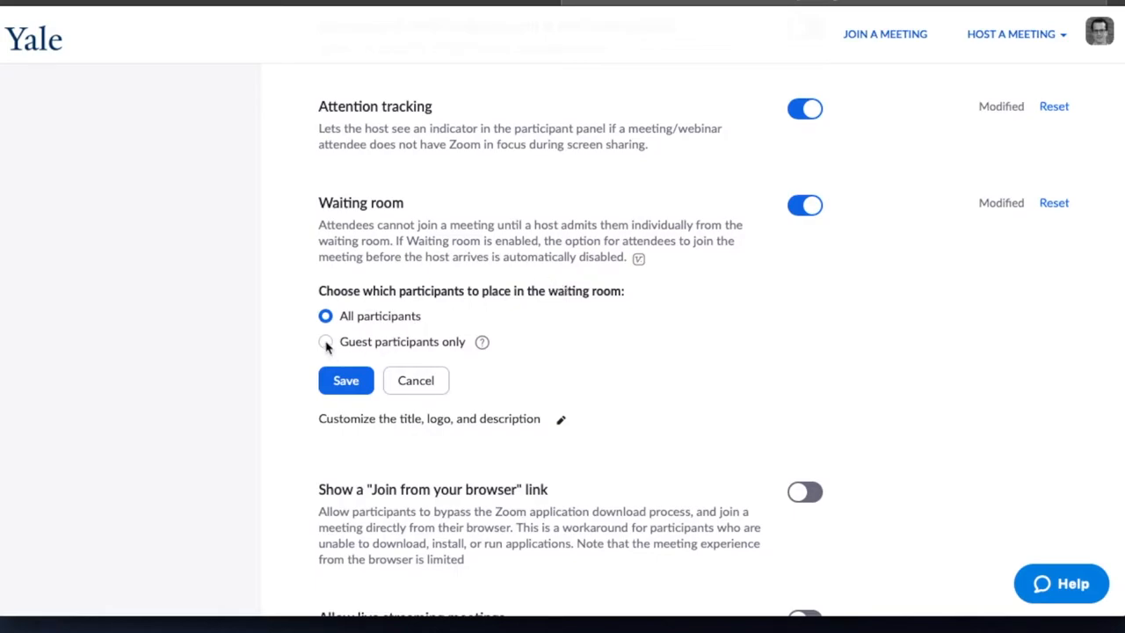
{"action": "left_click", "coordinate": [326, 341]}
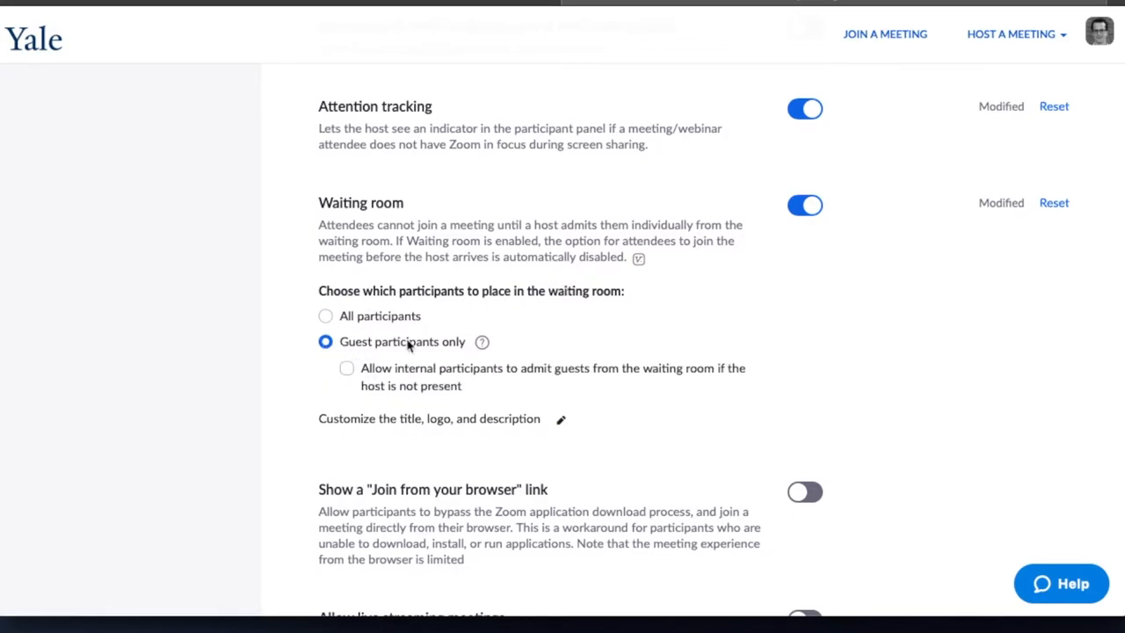
{"action": "mouse_move", "coordinate": [594, 330]}
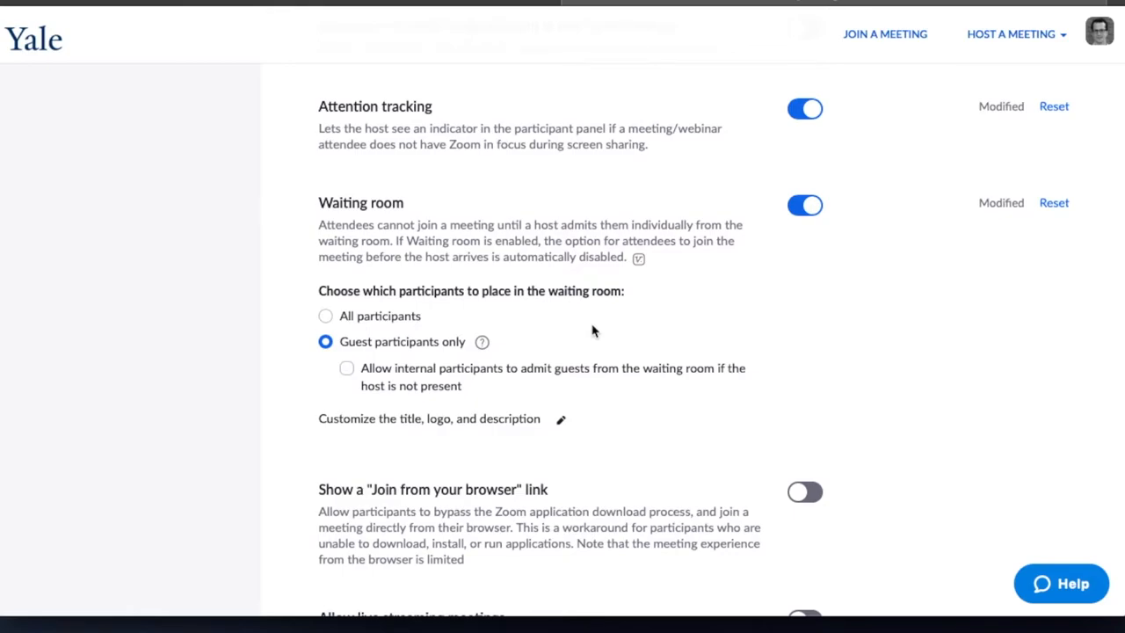
{"action": "mouse_move", "coordinate": [486, 320]}
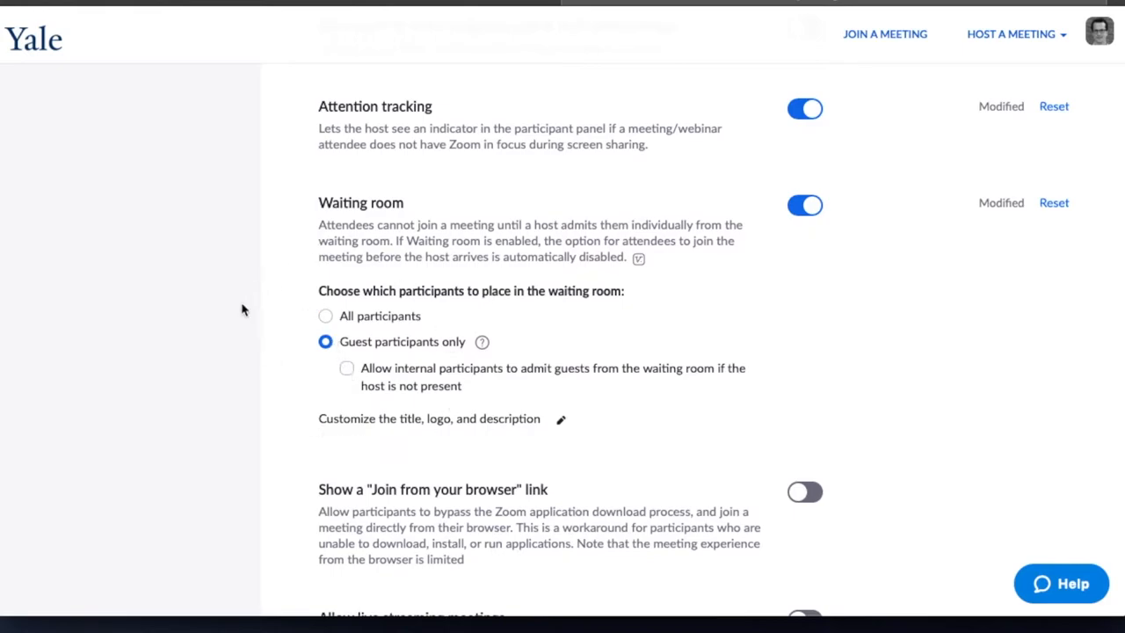
{"action": "mouse_move", "coordinate": [246, 230]}
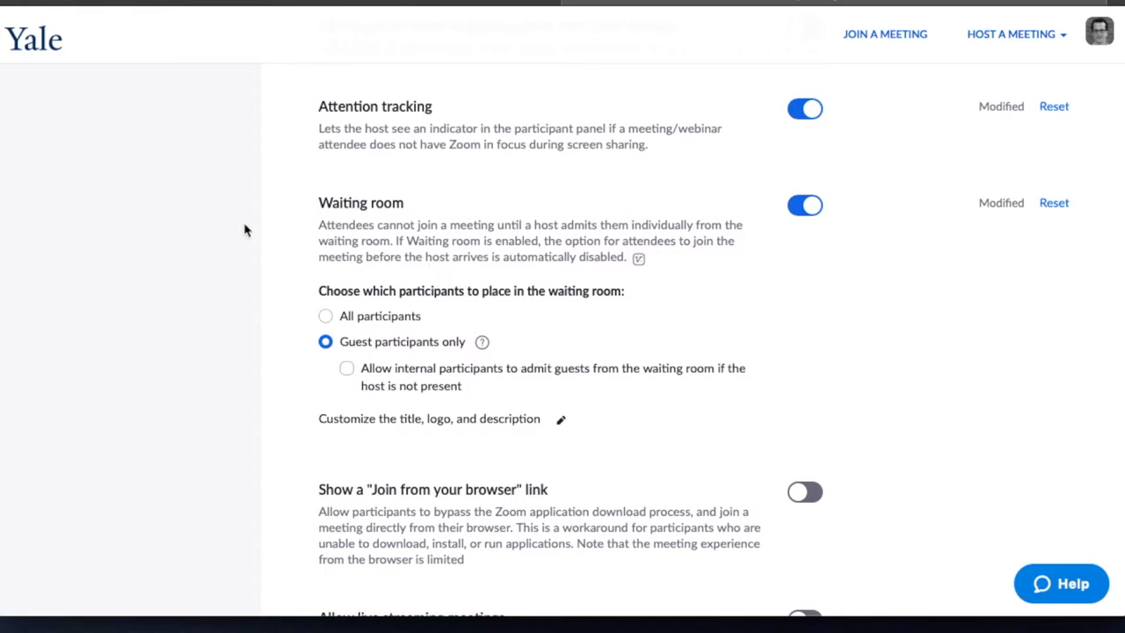
{"action": "mouse_move", "coordinate": [400, 241]}
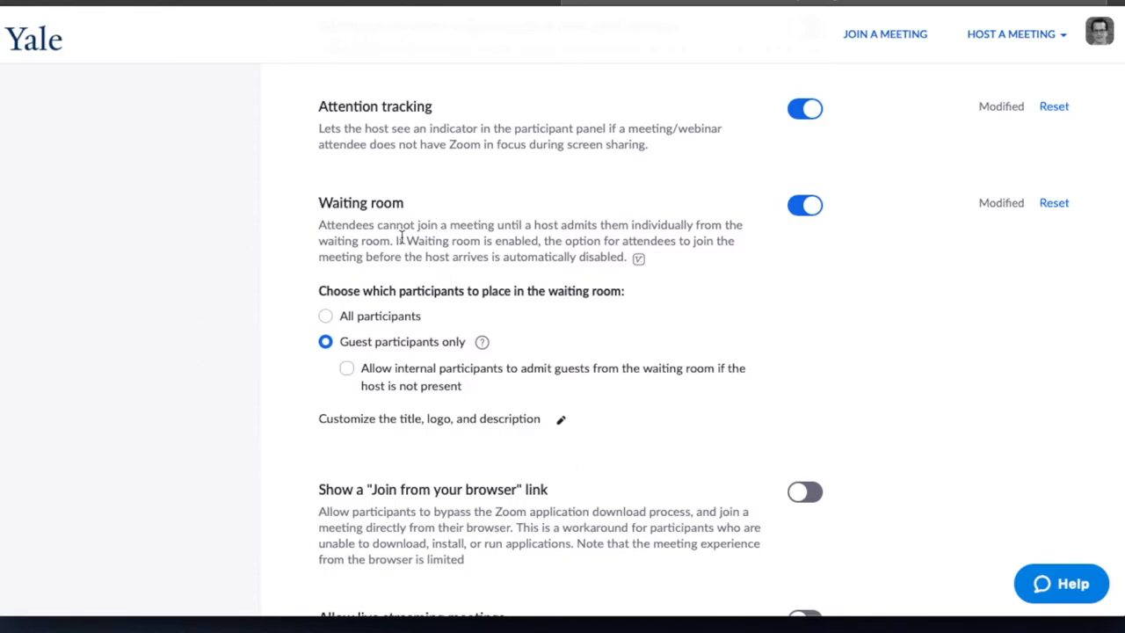
{"action": "mouse_move", "coordinate": [460, 399]}
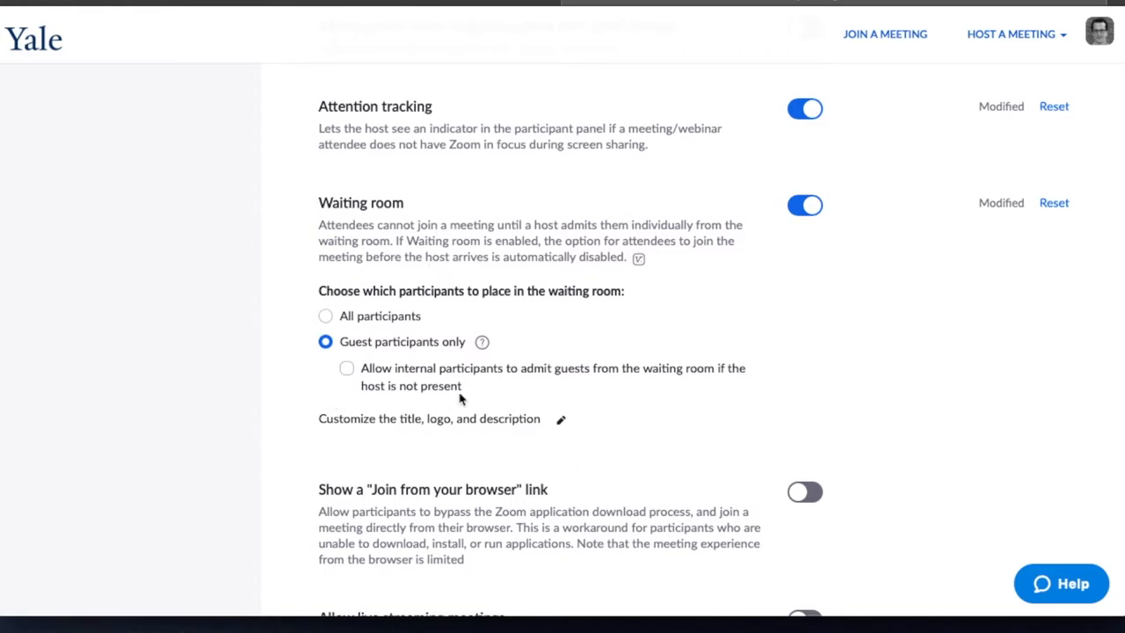
{"action": "mouse_move", "coordinate": [446, 348]}
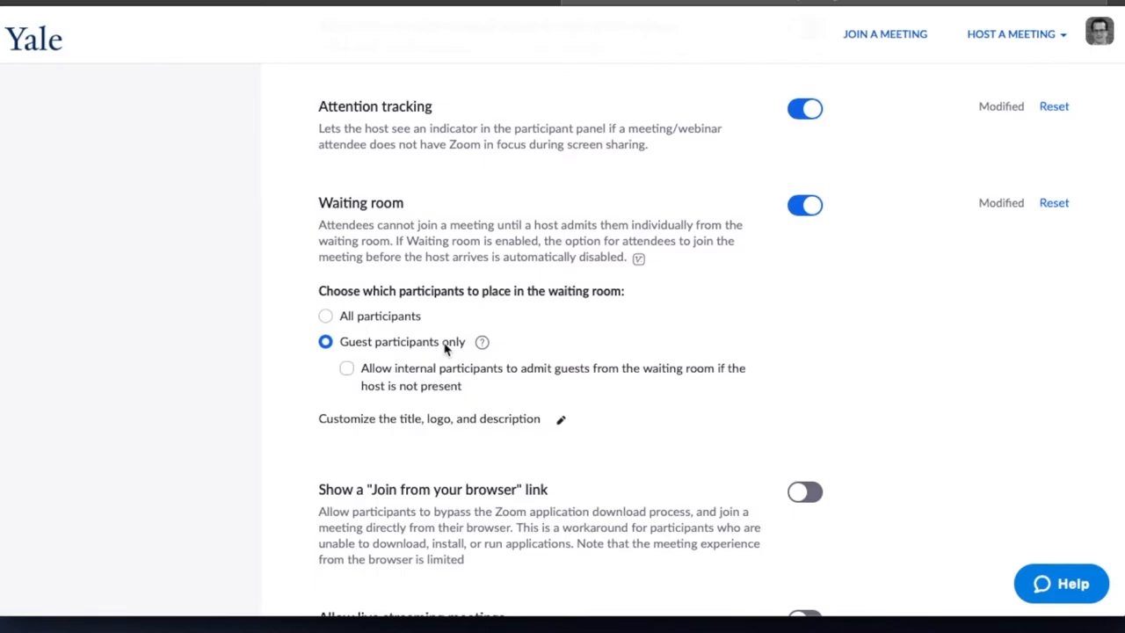
{"action": "mouse_move", "coordinate": [749, 260]}
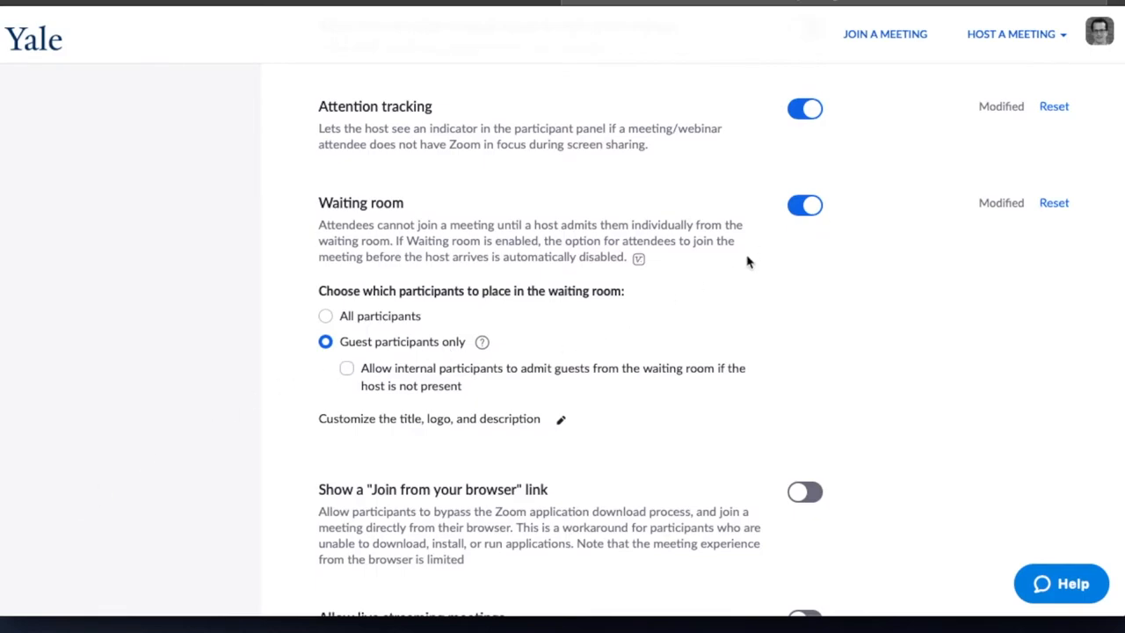
{"action": "mouse_move", "coordinate": [654, 383]}
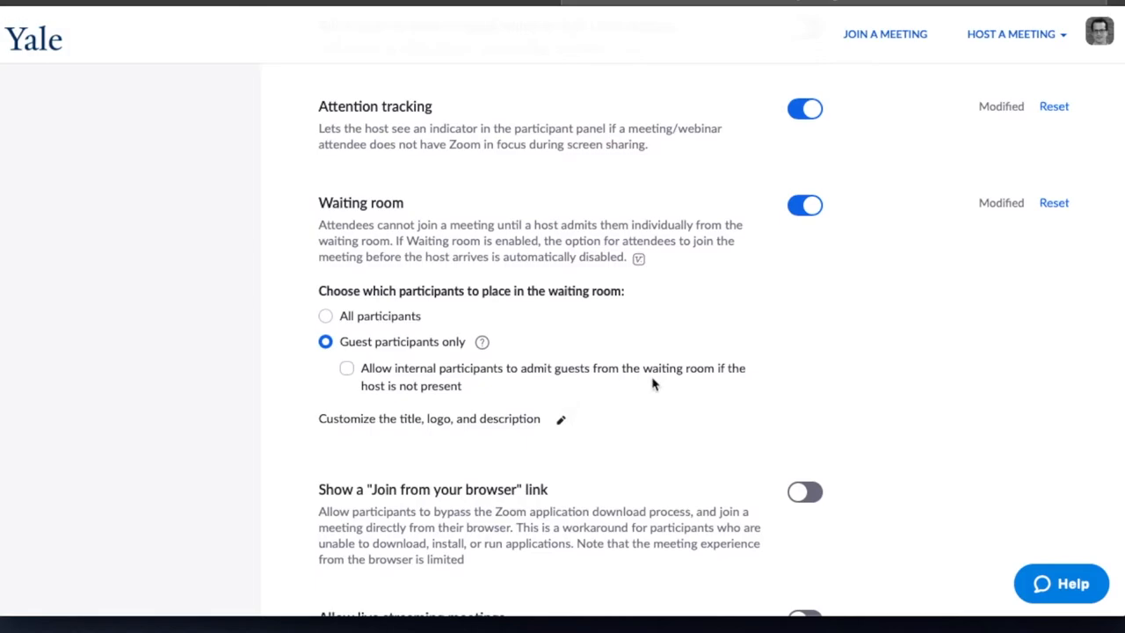
- Reach the JohnHarford.Sandbox course's Zoom page with Upcoming Meetings empty
{"action": "scroll", "scroll_direction": "down", "scroll_amount": 3}
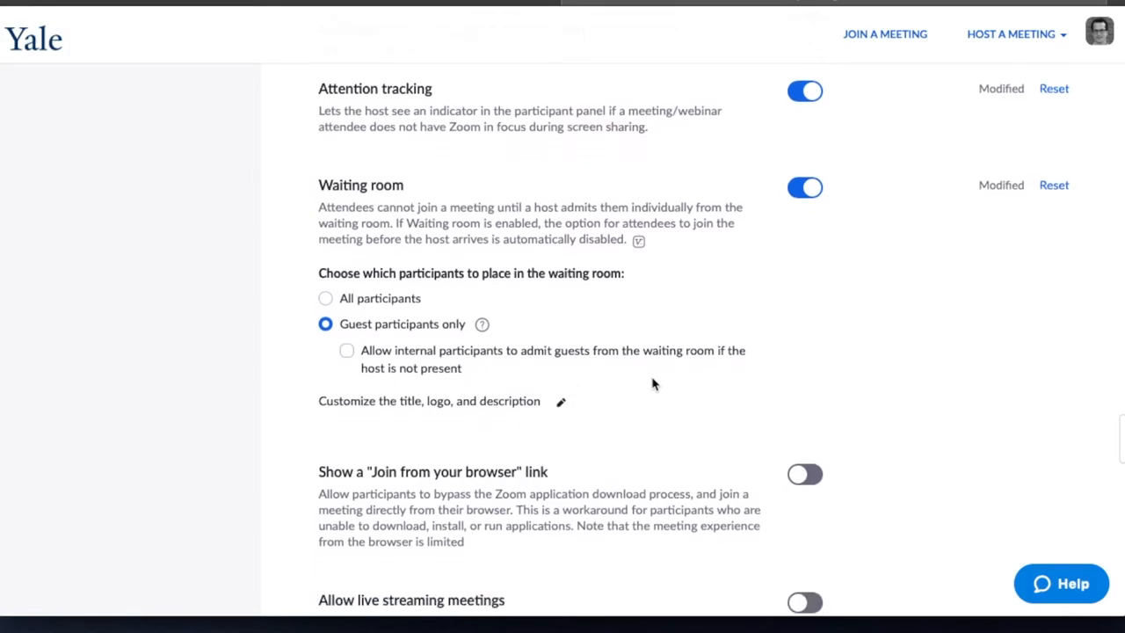
{"action": "scroll", "scroll_direction": "down", "scroll_amount": 3}
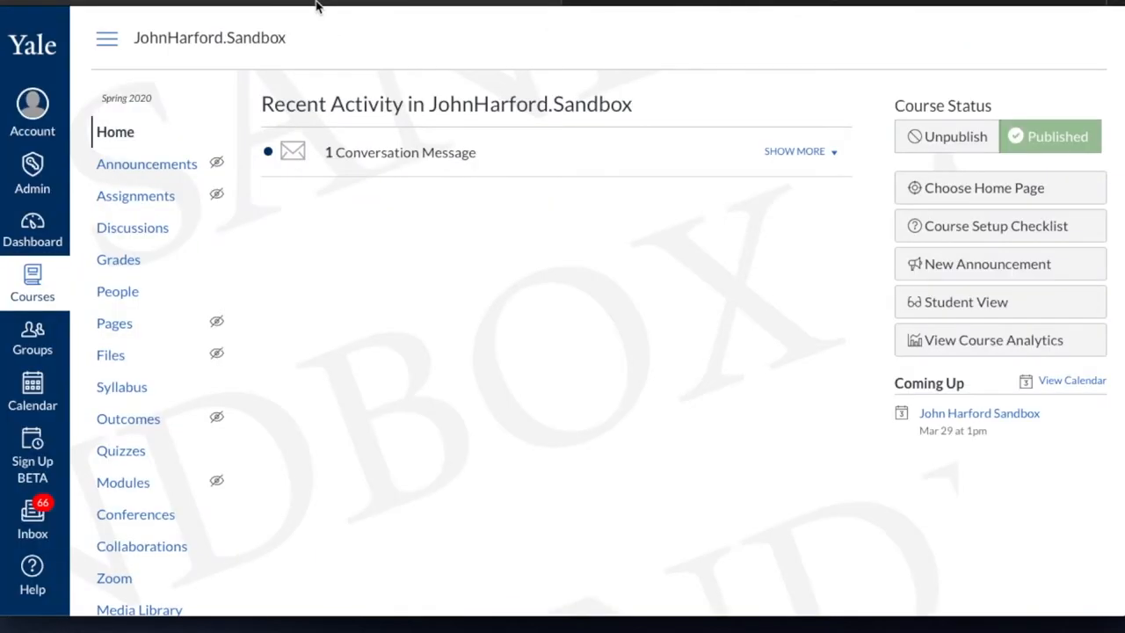
{"action": "scroll", "scroll_direction": "down", "scroll_amount": 3}
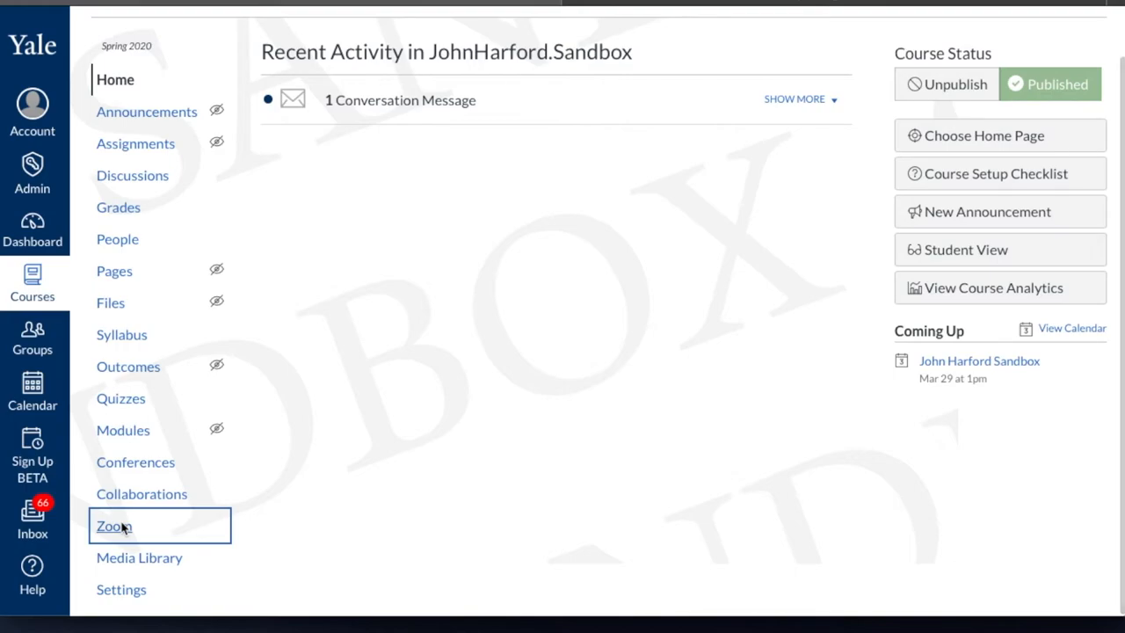
{"action": "left_click", "coordinate": [113, 527]}
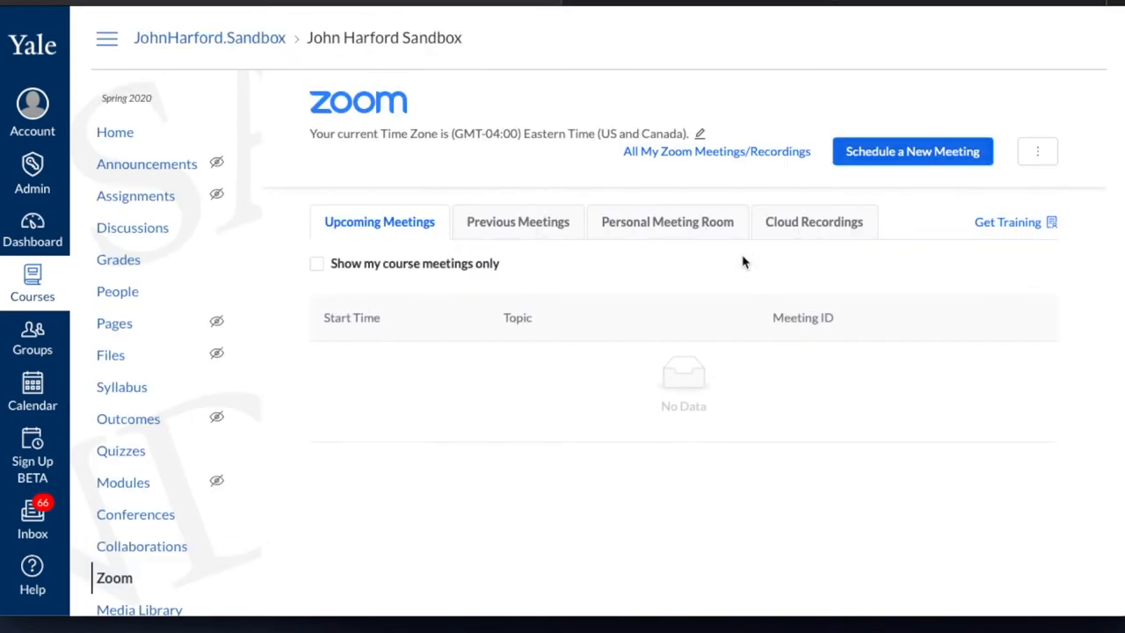
- Save a new John Harford Sandbox meeting for today at 1:00 PM, one hour, waiting room enabled
{"action": "left_click", "coordinate": [912, 151]}
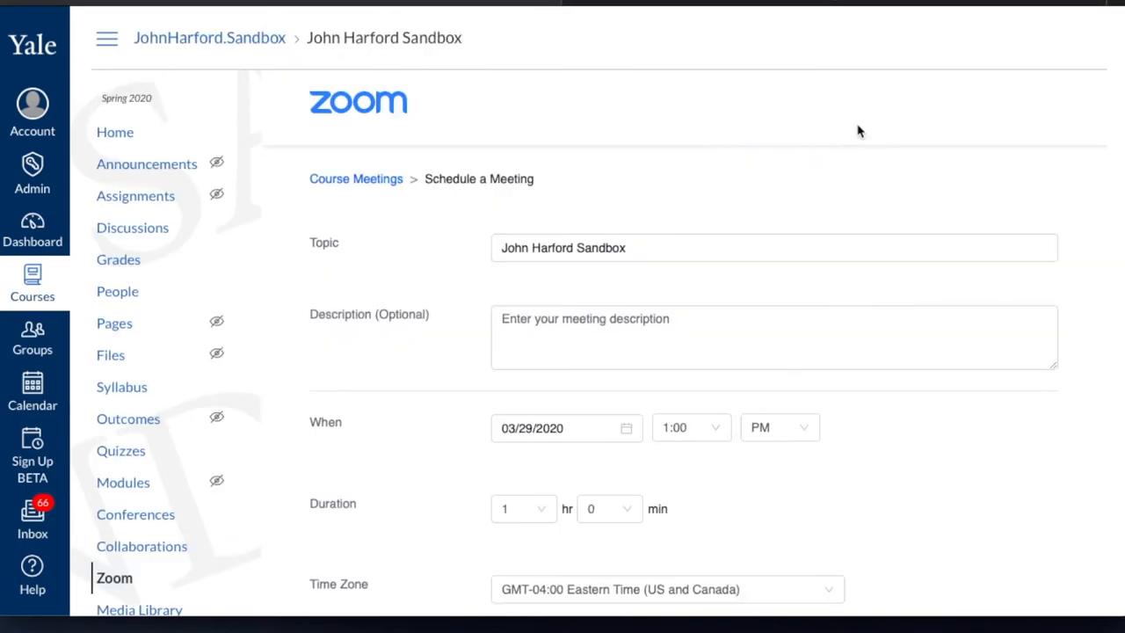
{"action": "scroll", "scroll_direction": "down", "scroll_amount": 3}
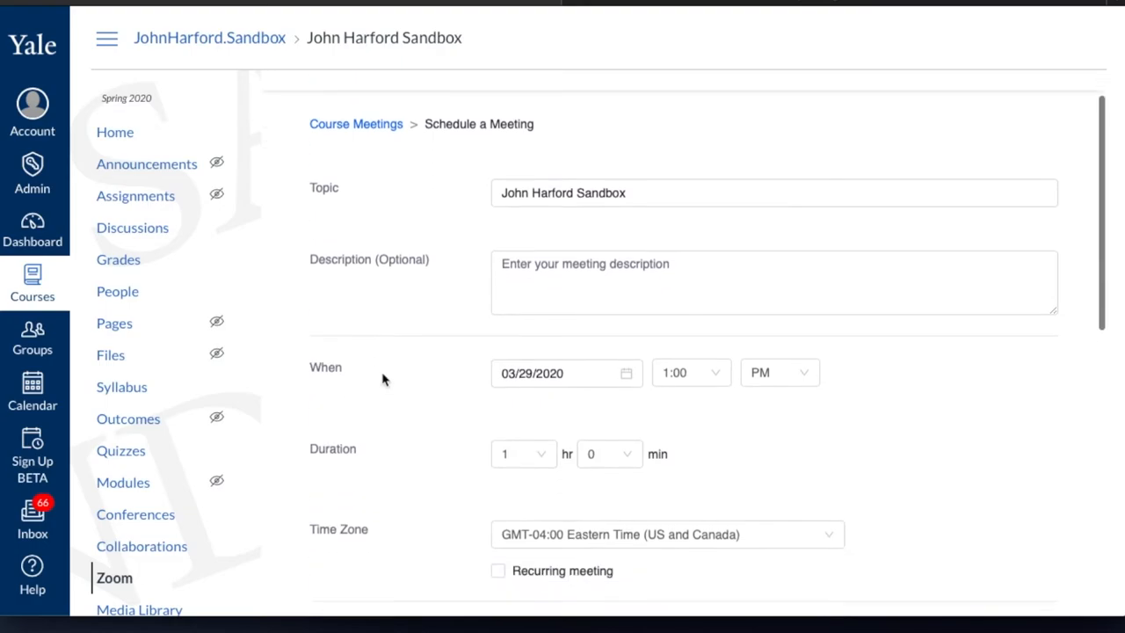
{"action": "scroll", "scroll_direction": "down", "scroll_amount": 3}
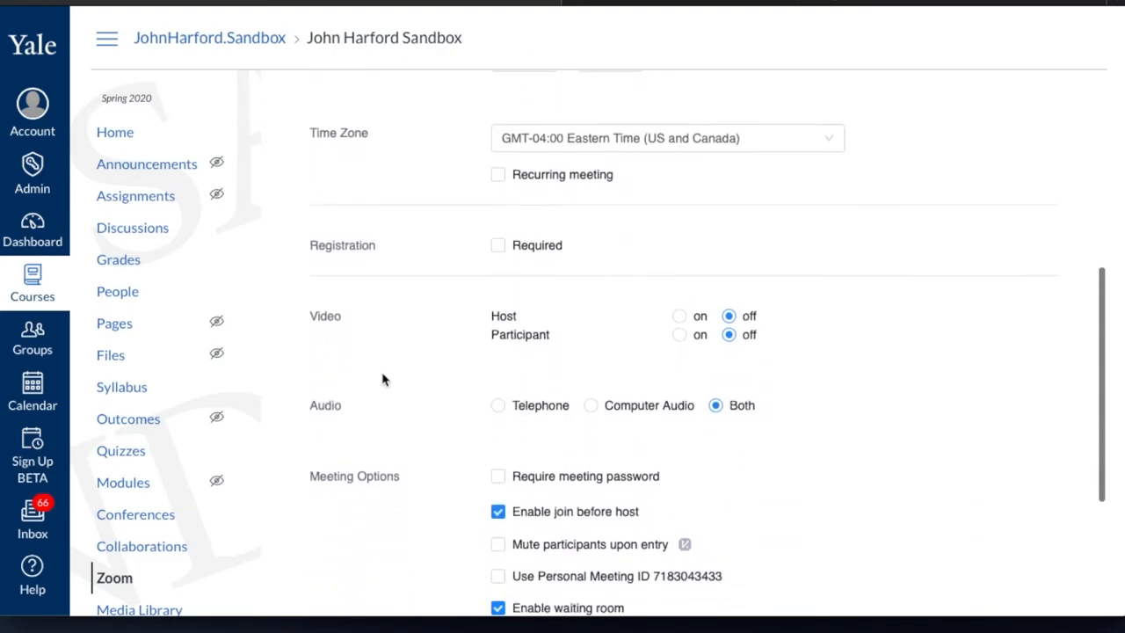
{"action": "scroll", "scroll_direction": "up", "scroll_amount": 3}
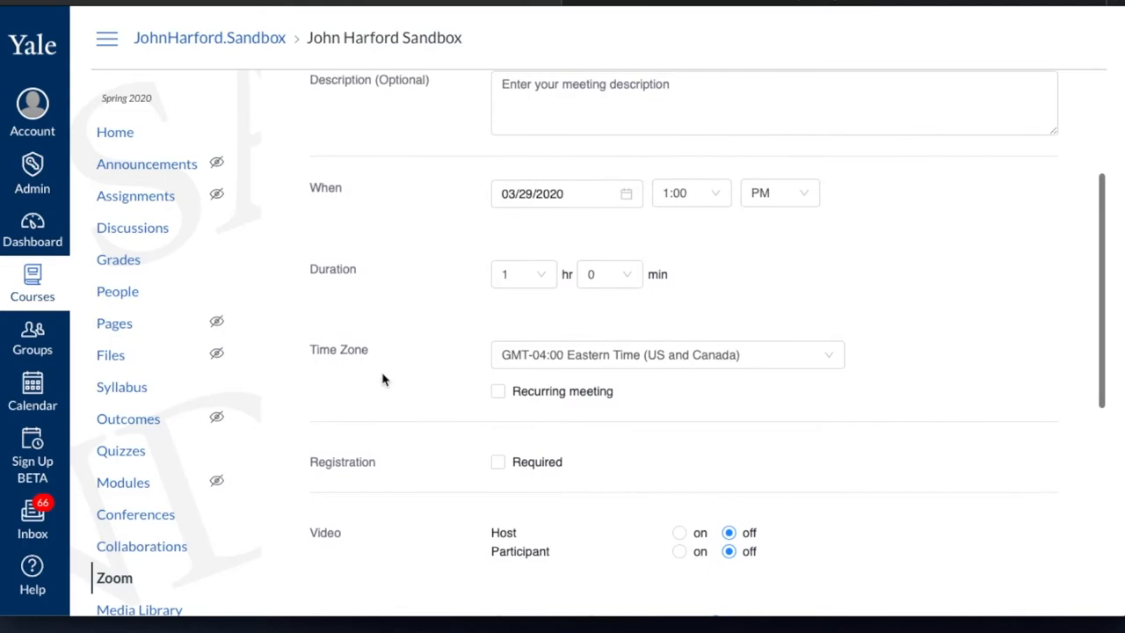
{"action": "scroll", "scroll_direction": "down", "scroll_amount": 3}
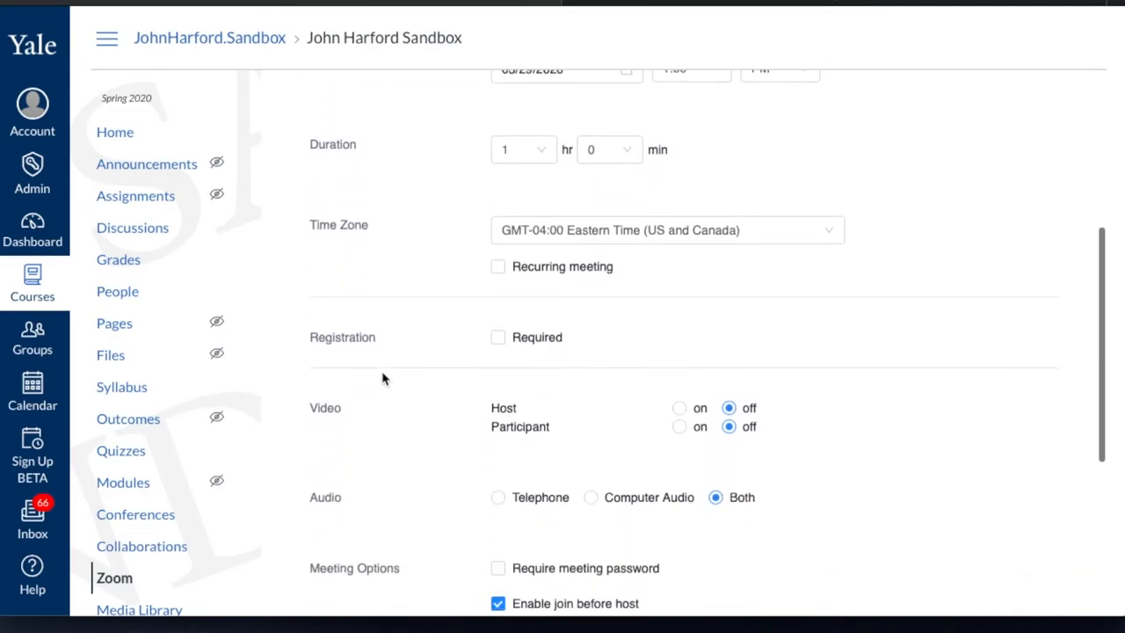
{"action": "scroll", "scroll_direction": "down", "scroll_amount": 3}
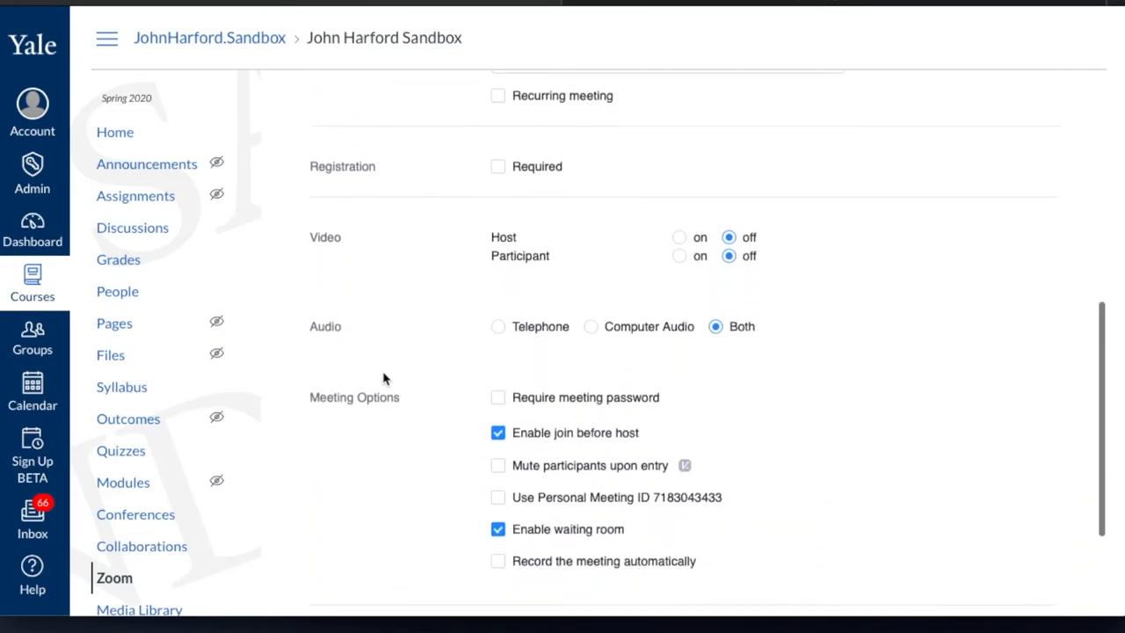
{"action": "scroll", "scroll_direction": "down", "scroll_amount": 3}
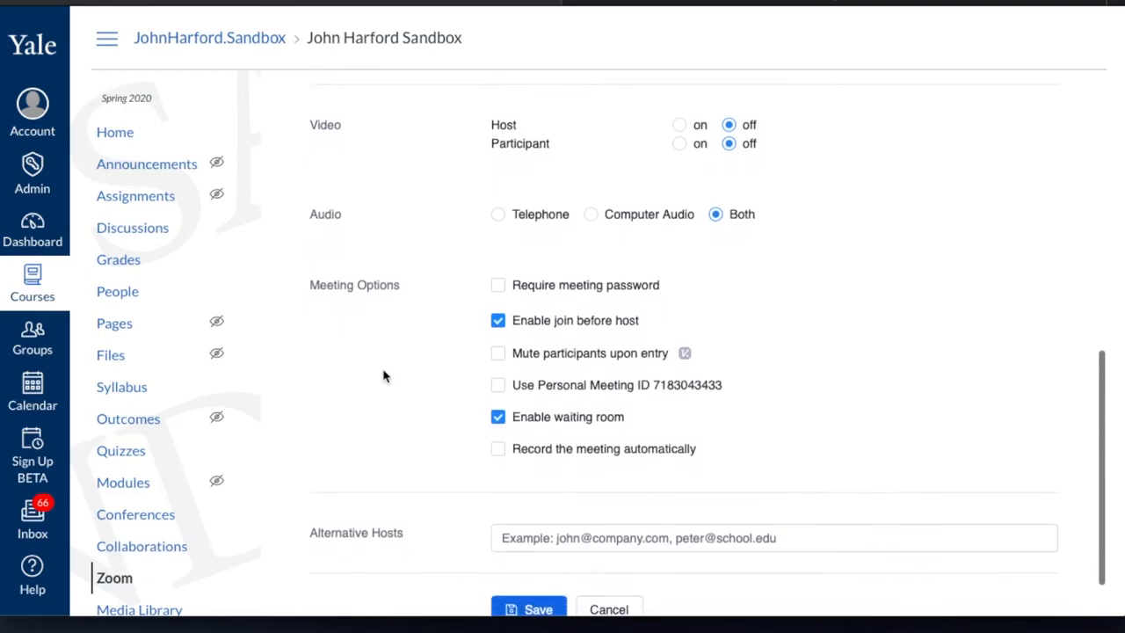
{"action": "mouse_move", "coordinate": [661, 422]}
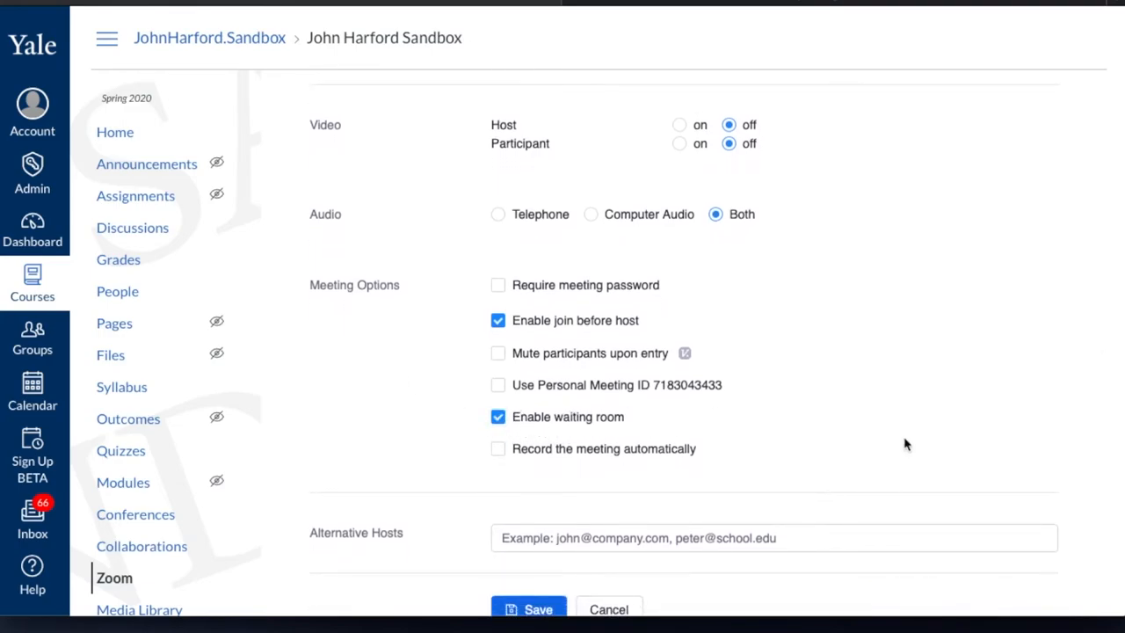
{"action": "scroll", "scroll_direction": "down", "scroll_amount": 3}
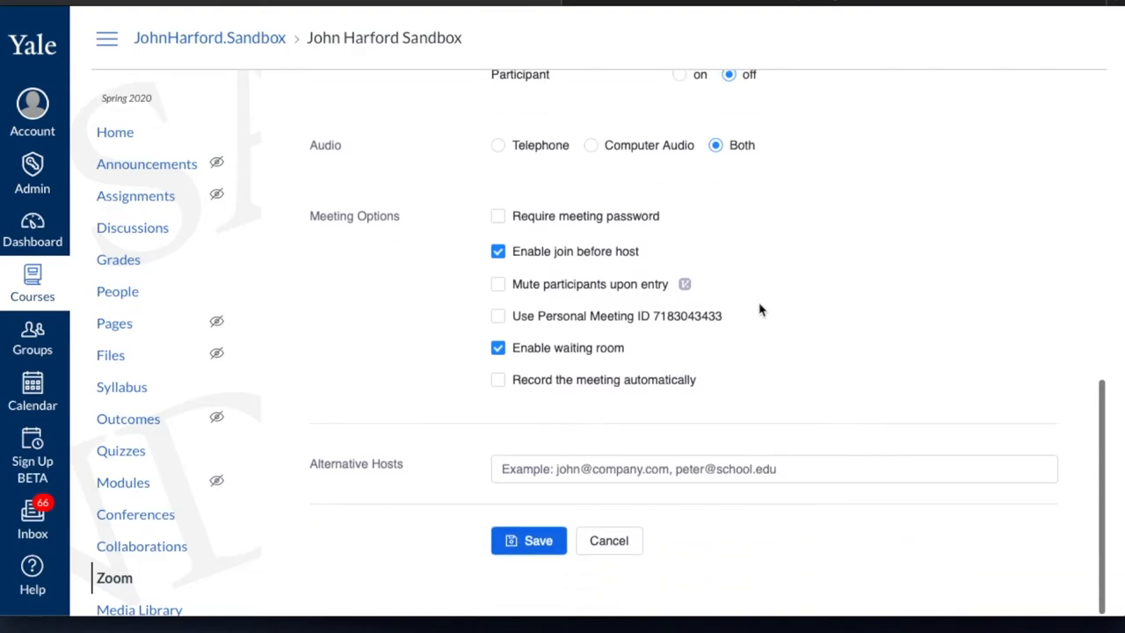
{"action": "left_click", "coordinate": [528, 540]}
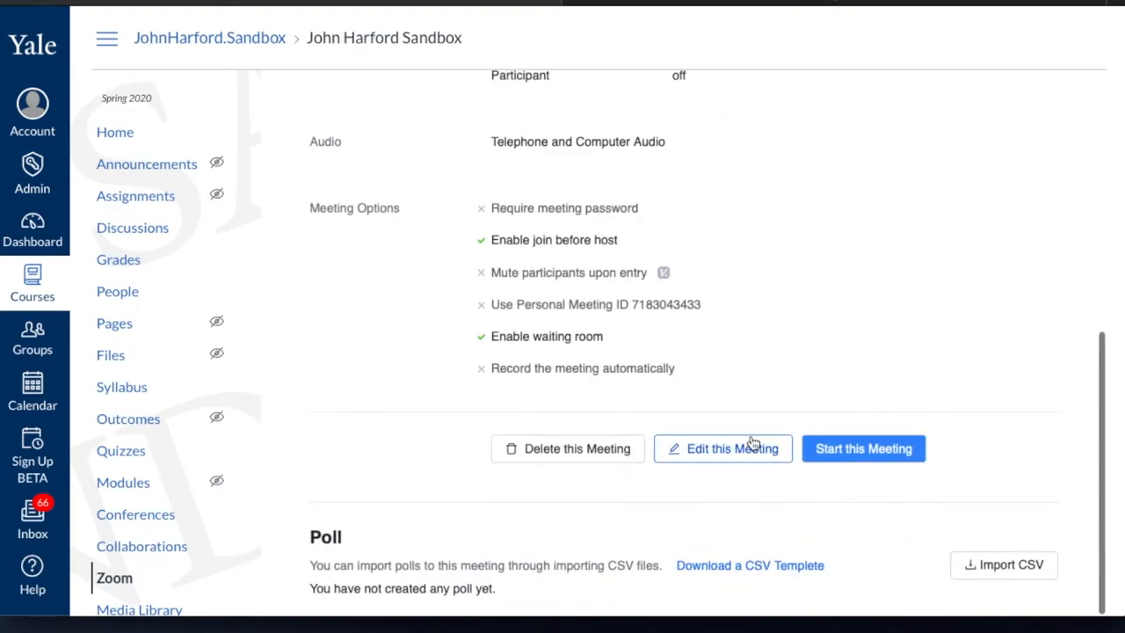
{"action": "scroll", "scroll_direction": "down", "scroll_amount": 3}
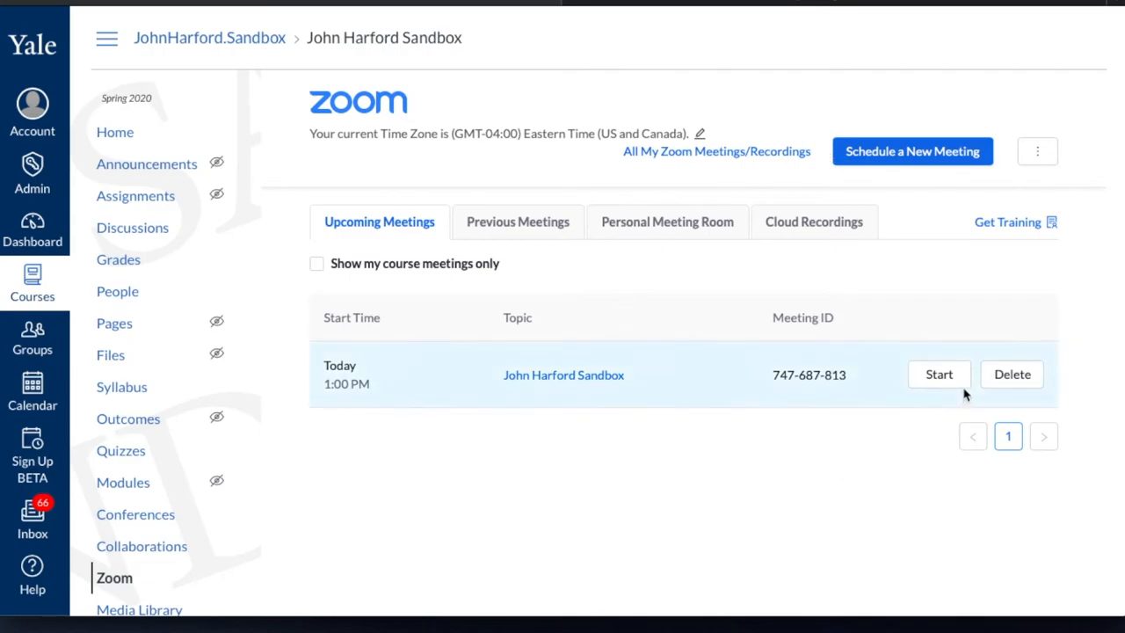
- Start the John Harford Sandbox meeting with computer audio connected
{"action": "left_click", "coordinate": [938, 374]}
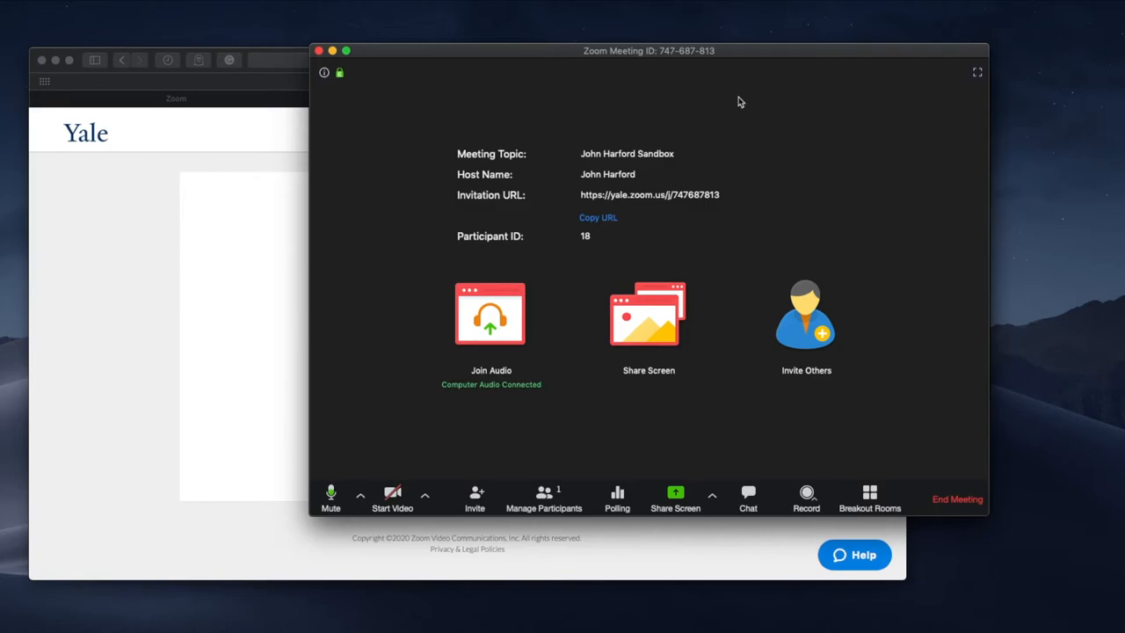
{"action": "mouse_move", "coordinate": [754, 204]}
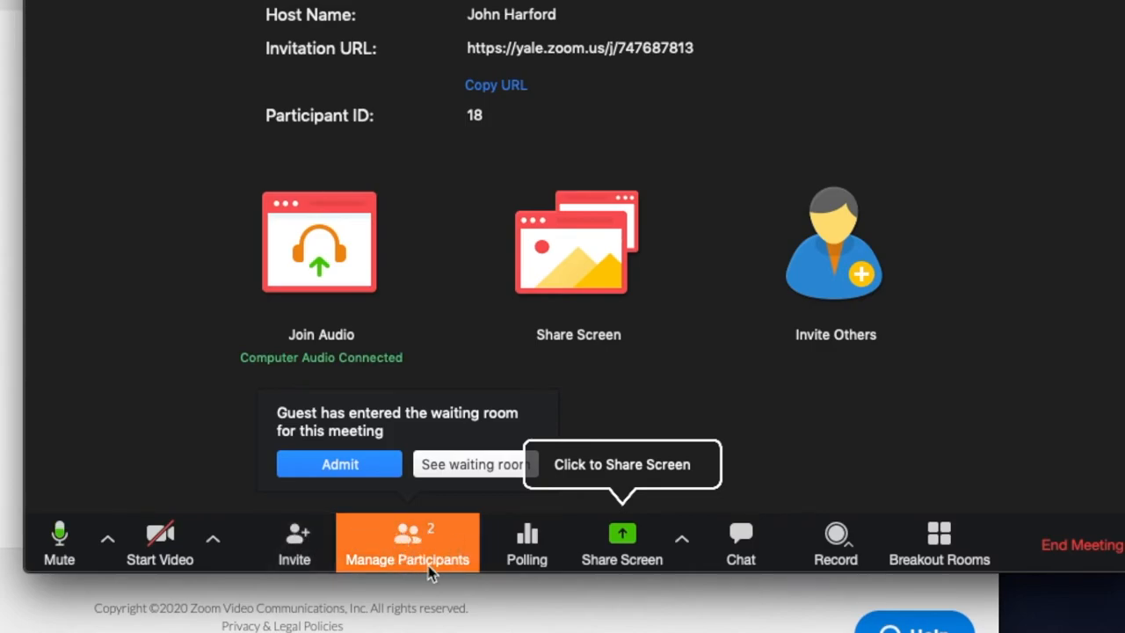
{"action": "mouse_move", "coordinate": [341, 448]}
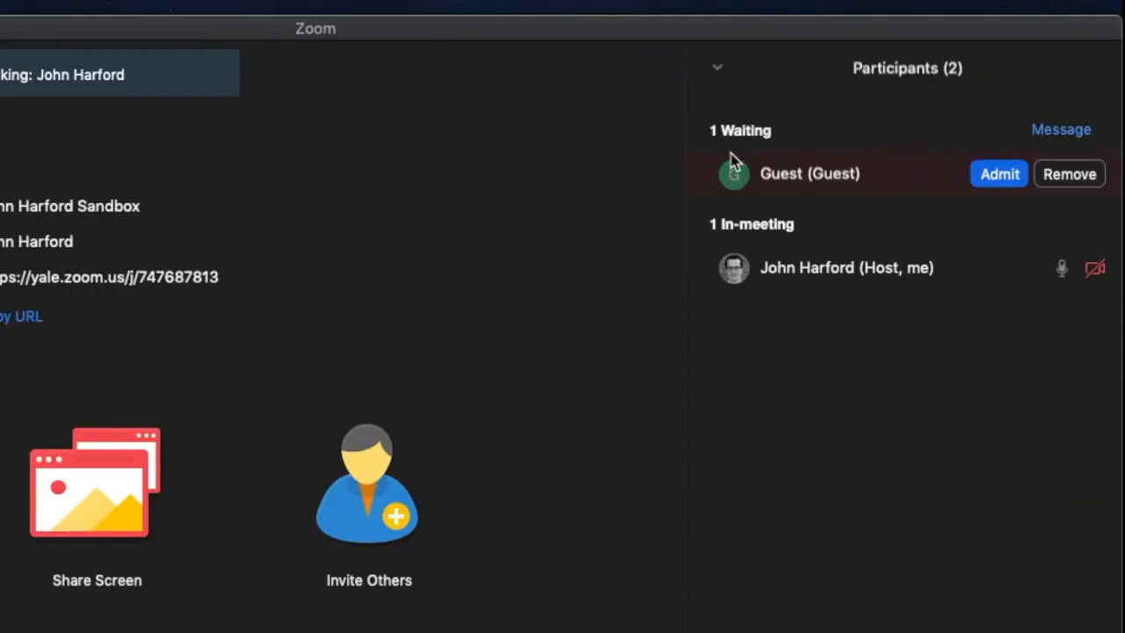
{"action": "mouse_move", "coordinate": [772, 192]}
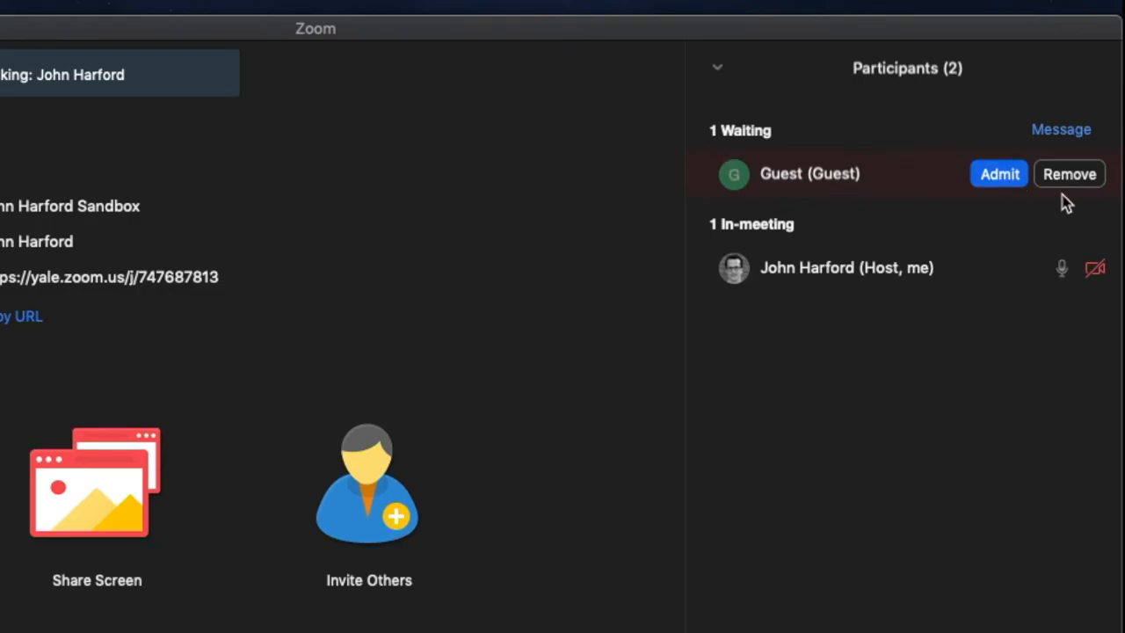
{"action": "mouse_move", "coordinate": [819, 179]}
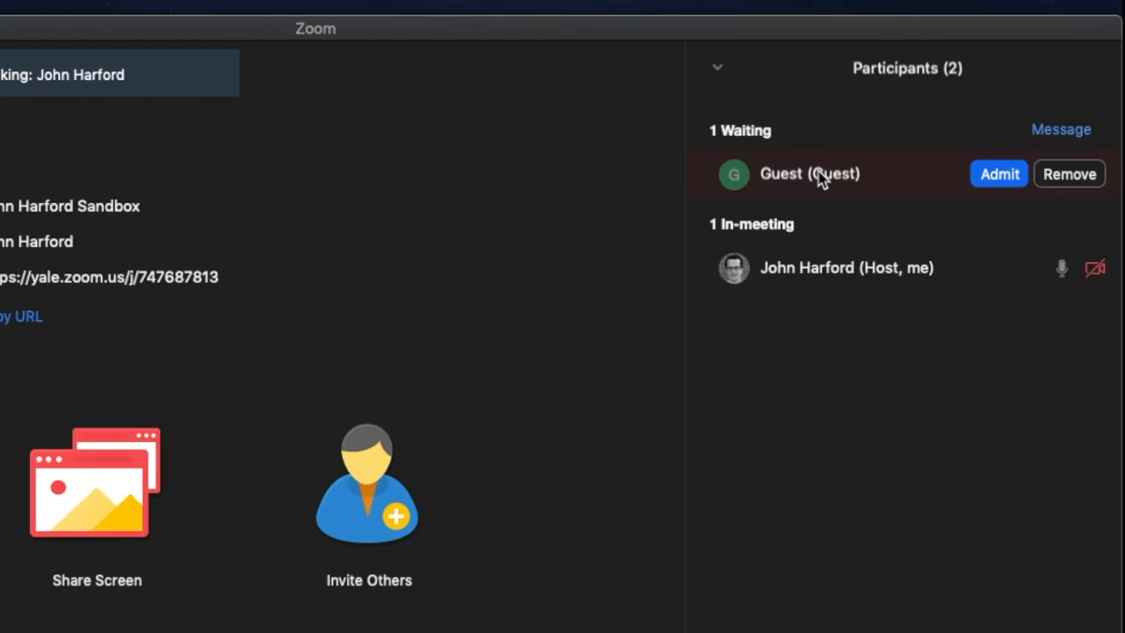
{"action": "mouse_move", "coordinate": [945, 179]}
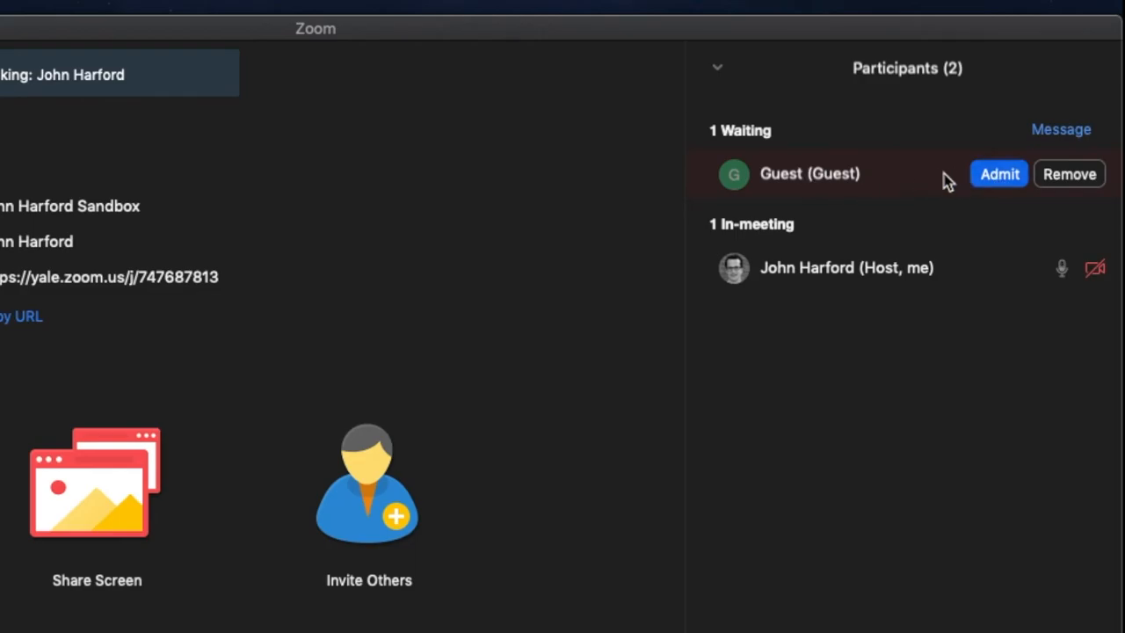
- Admit the waiting guest, then put them back in the waiting room
{"action": "left_click", "coordinate": [998, 174]}
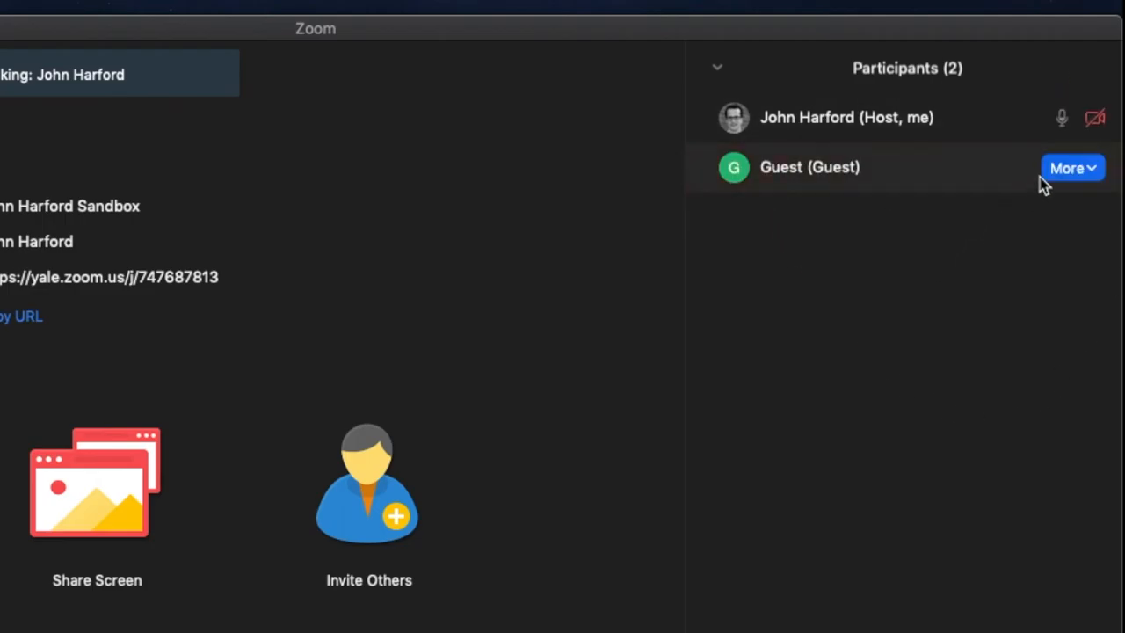
{"action": "left_click", "coordinate": [1086, 165]}
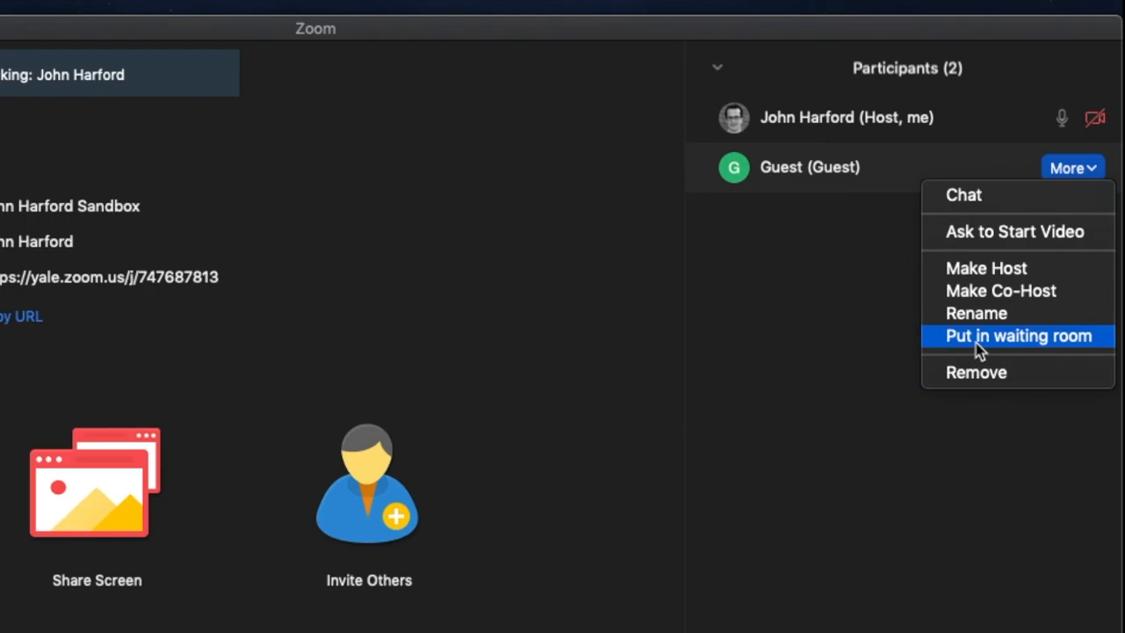
{"action": "left_click", "coordinate": [1016, 338]}
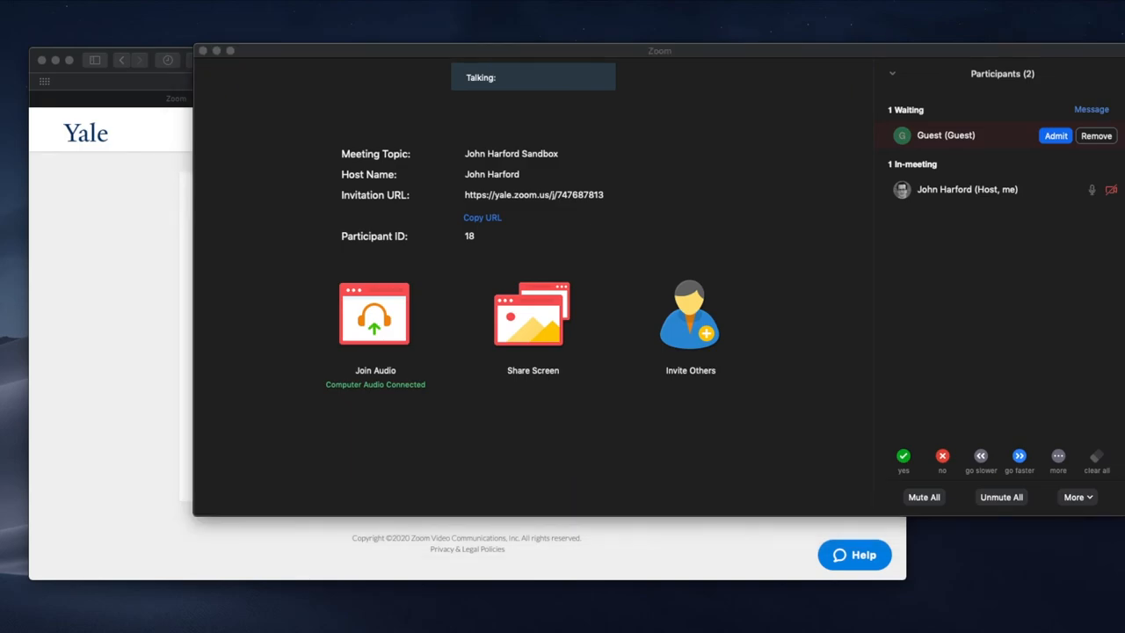
{"action": "mouse_move", "coordinate": [986, 340]}
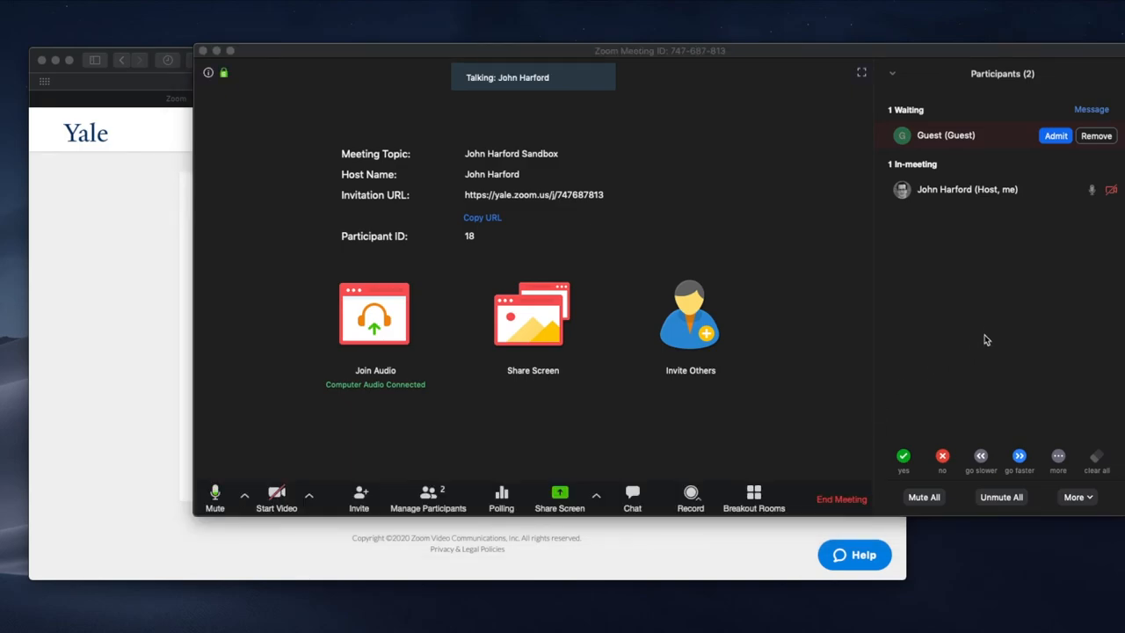